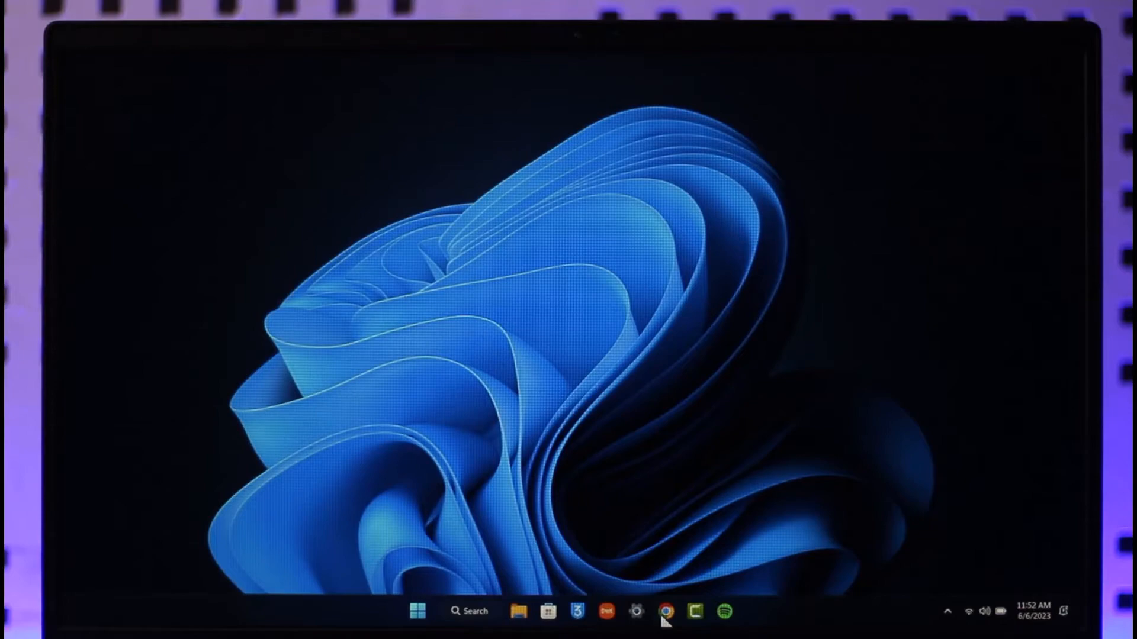
Launch Google Chrome and load the Activision homepage while signed in.
left_click(664, 611)
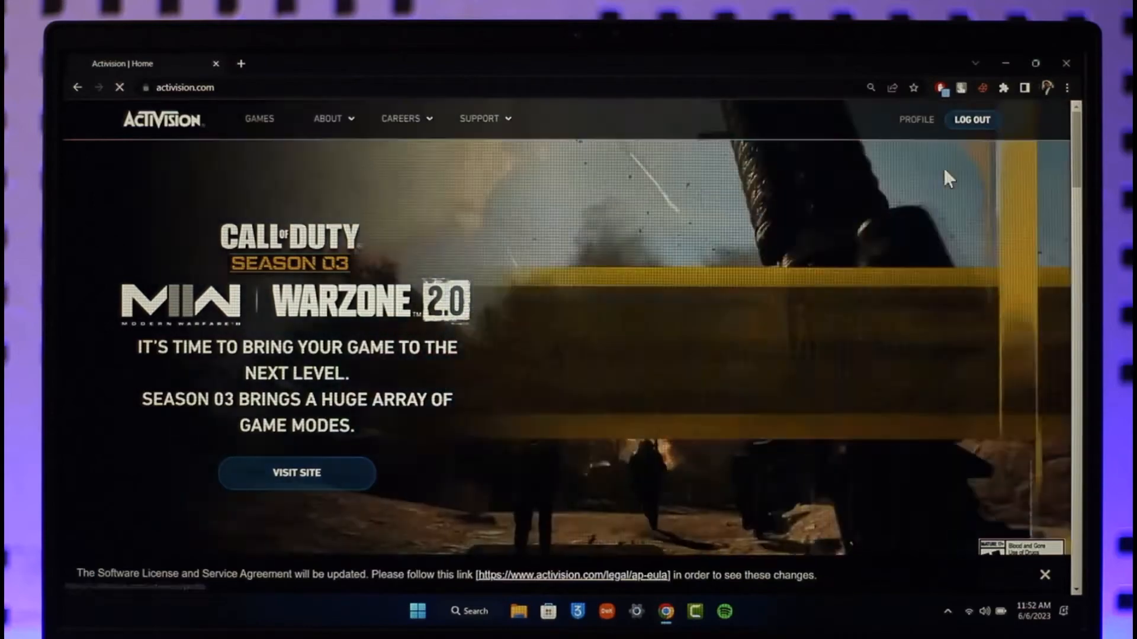
Go to the account profile and reach the Social Networks section on Account Linking.
left_click(915, 120)
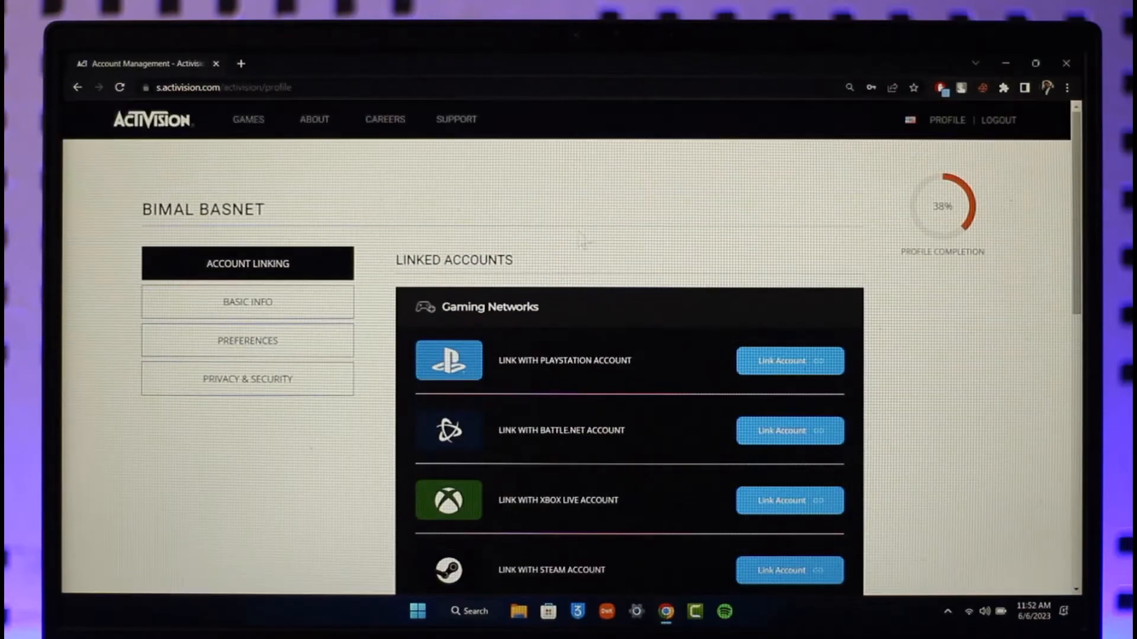
double_click(454, 259)
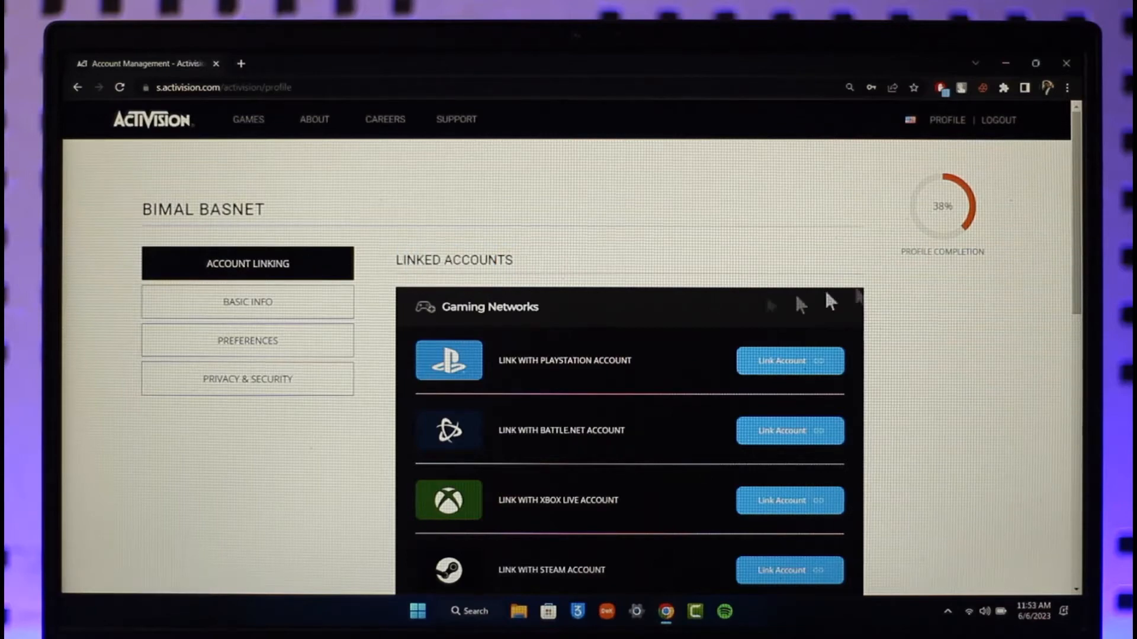
scroll("down", 3)
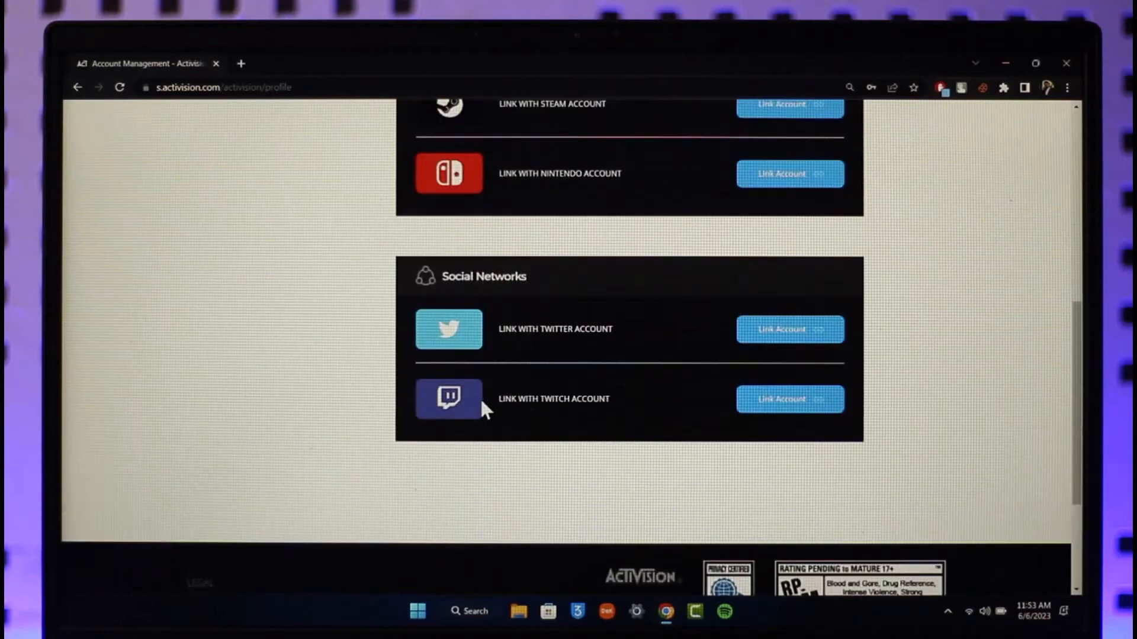
Start linking Twitch and confirm CONTINUE to redirect to Twitch login.
left_click(789, 399)
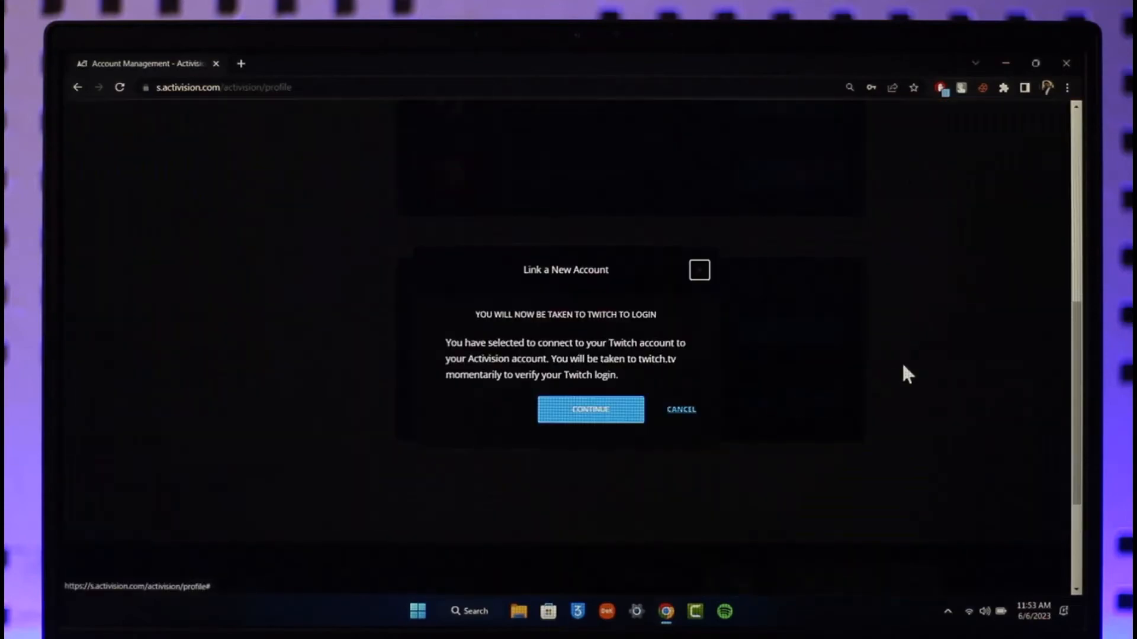
left_click(589, 410)
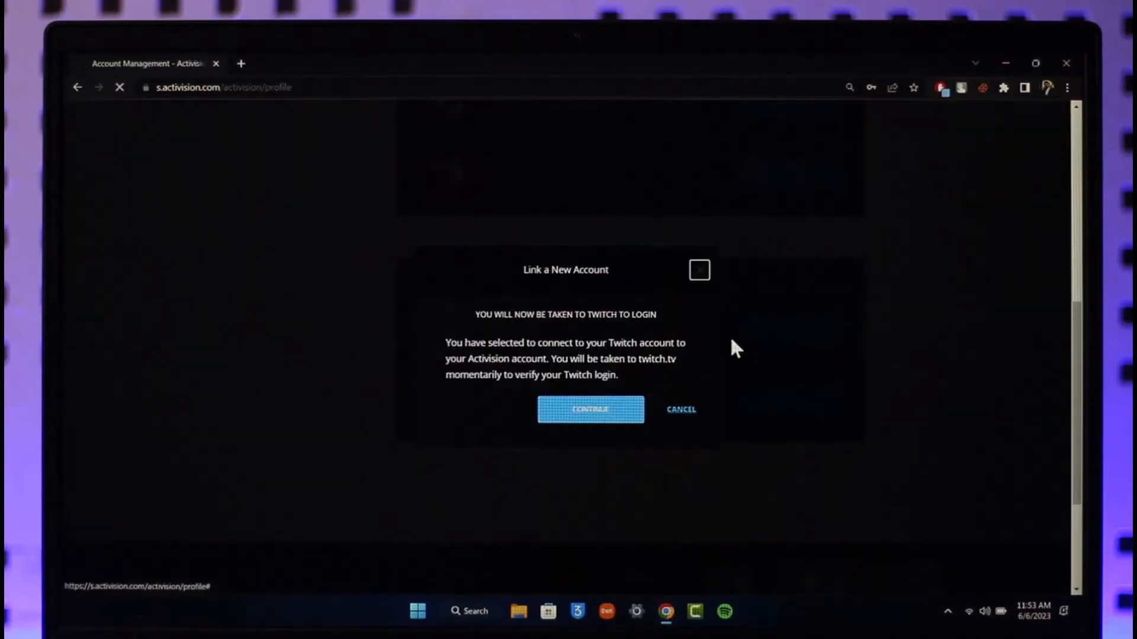
left_click(590, 408)
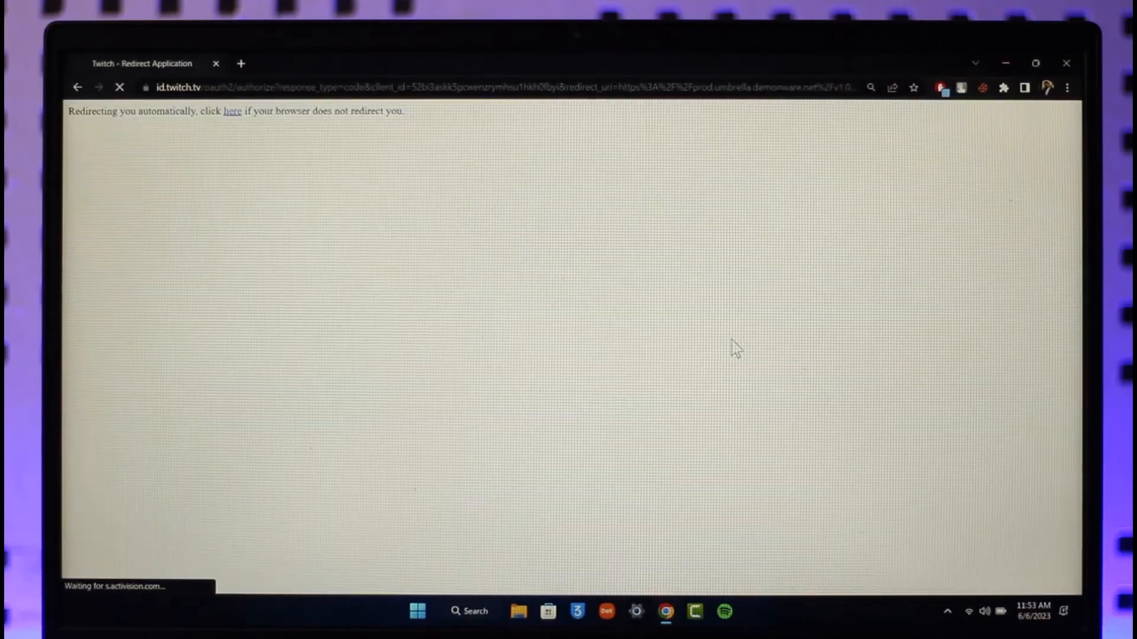